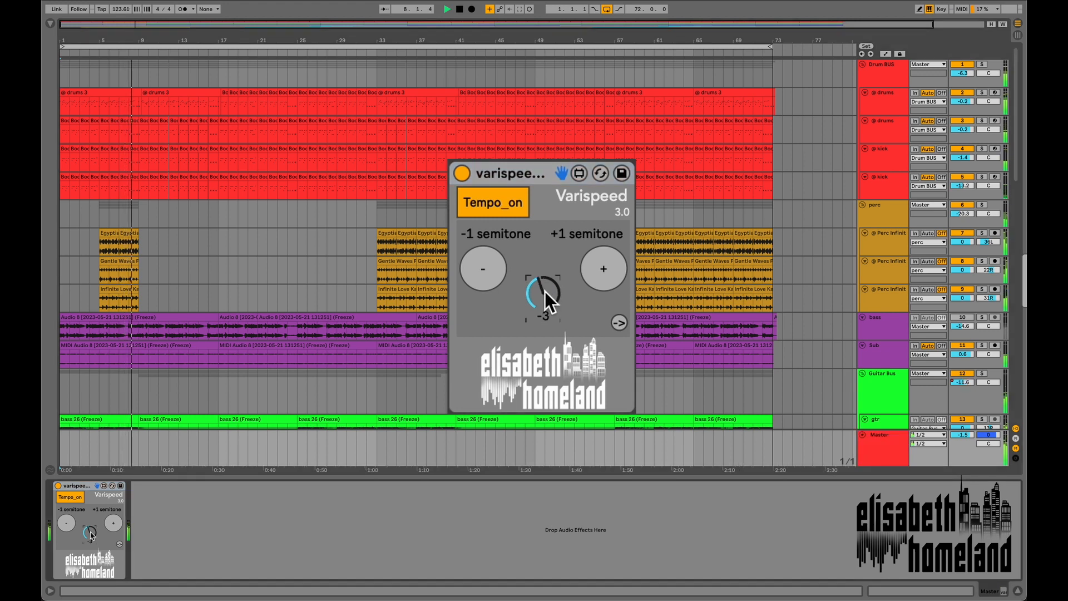
Raise the Varispeed transposition from -3 to about +10 semitones using the dial and ±1 buttons
click(603, 270)
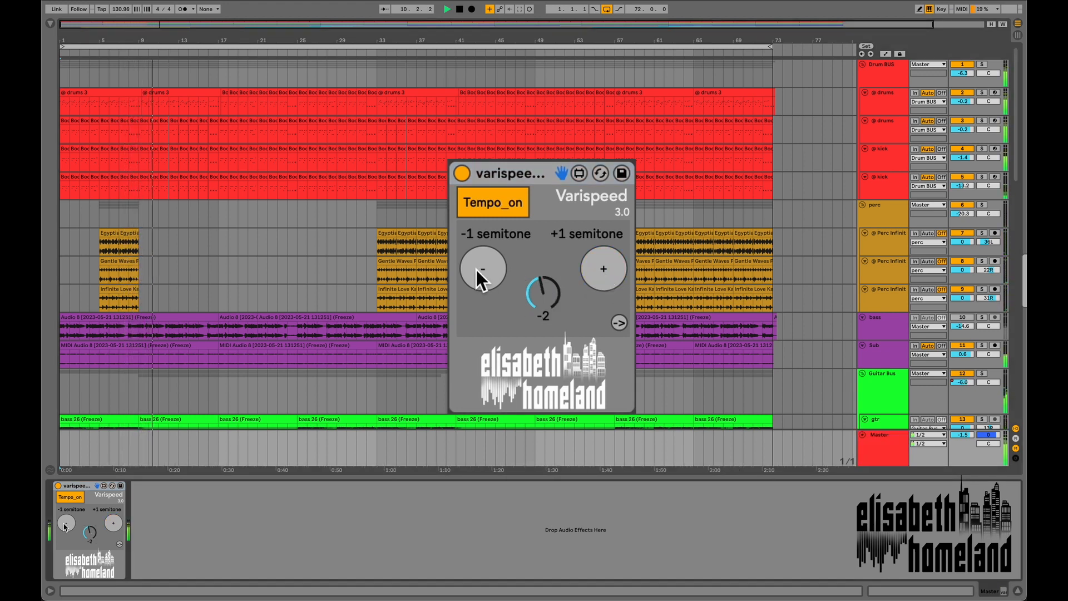
click(483, 267)
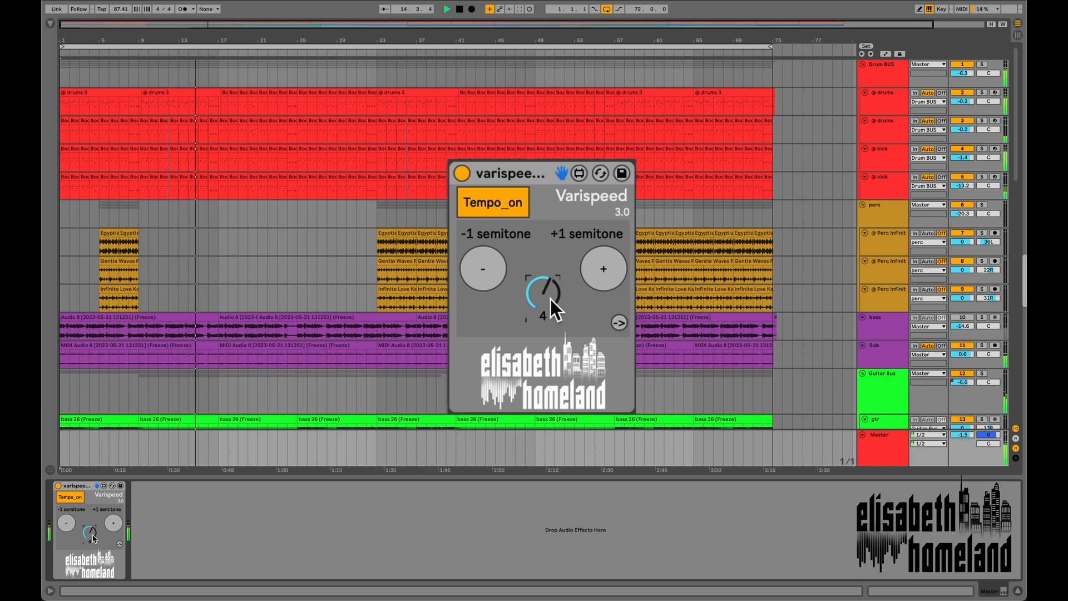
drag(542, 300, 552, 286)
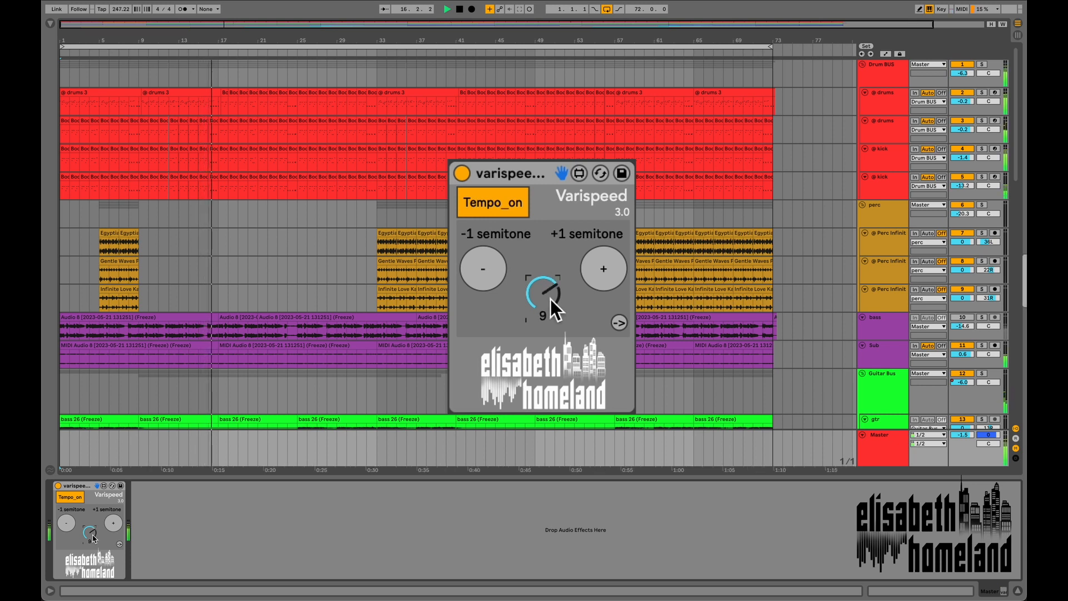
click(603, 269)
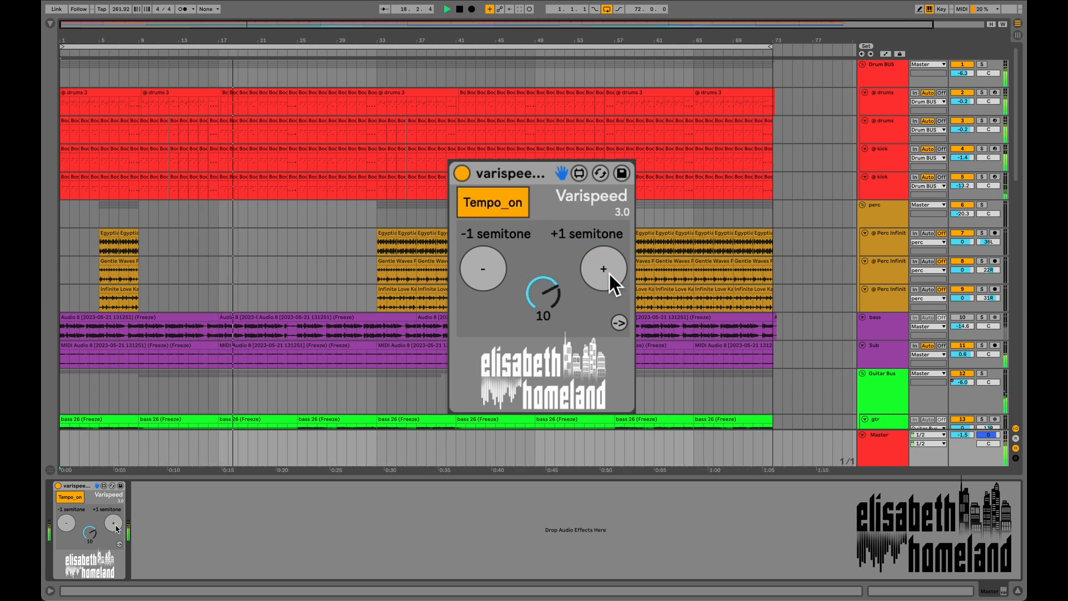
click(482, 269)
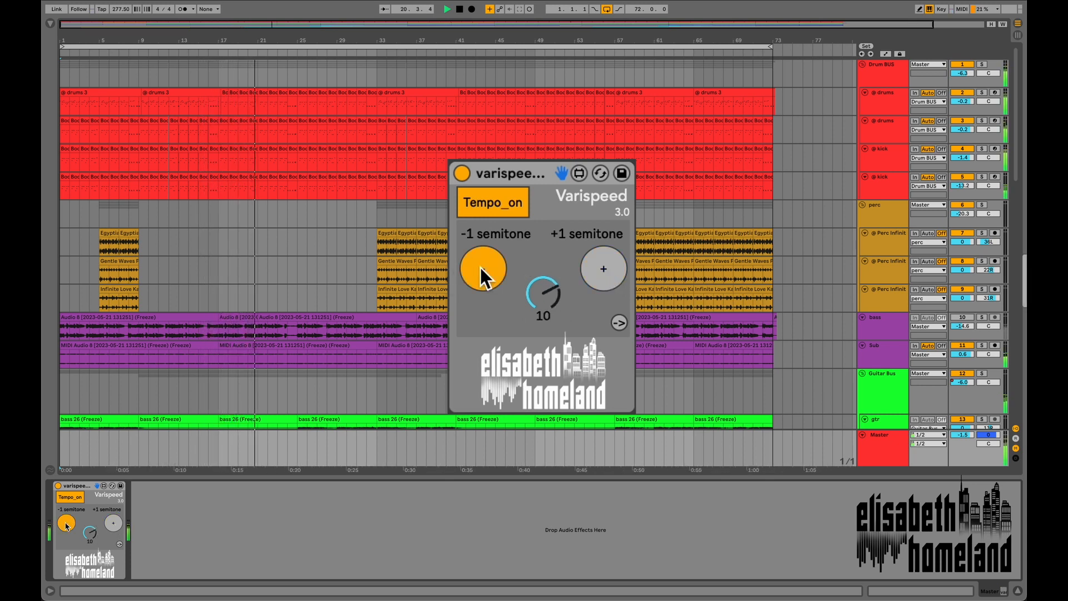
click(483, 268)
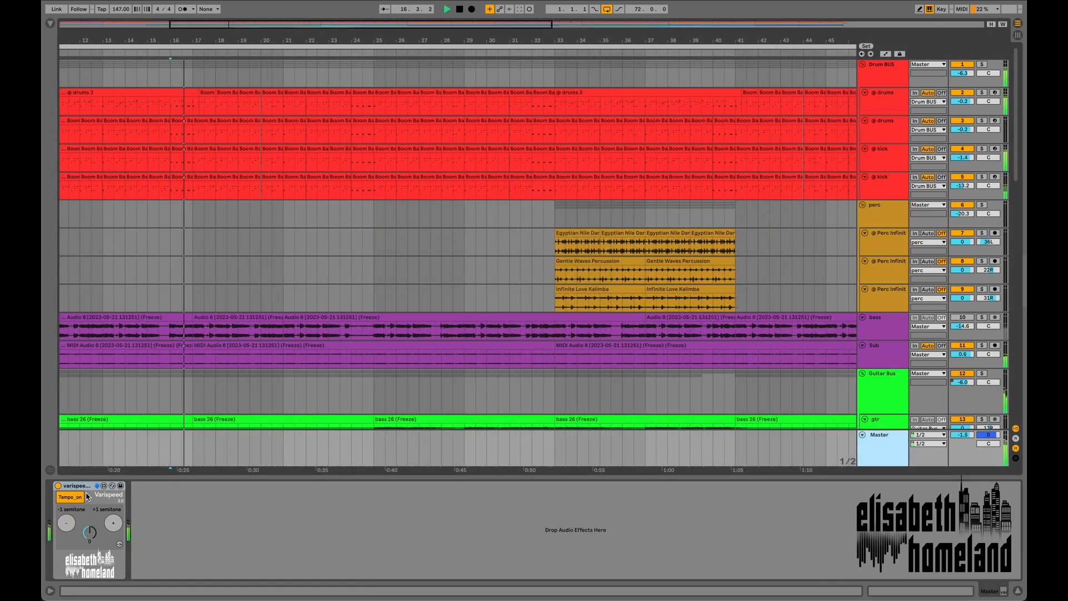
Expand the Varispeed device to reveal its clip-type and device transposition options
click(69, 497)
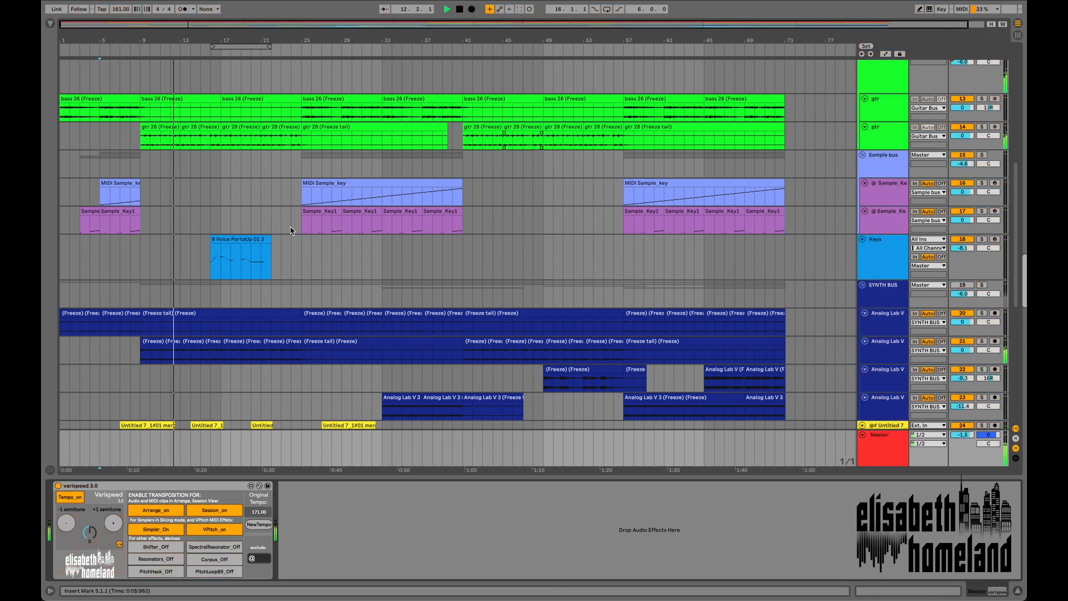
Show the Boom Bap Kit rack's Pitch device at 0 semitones with +127 range
double_click(239, 257)
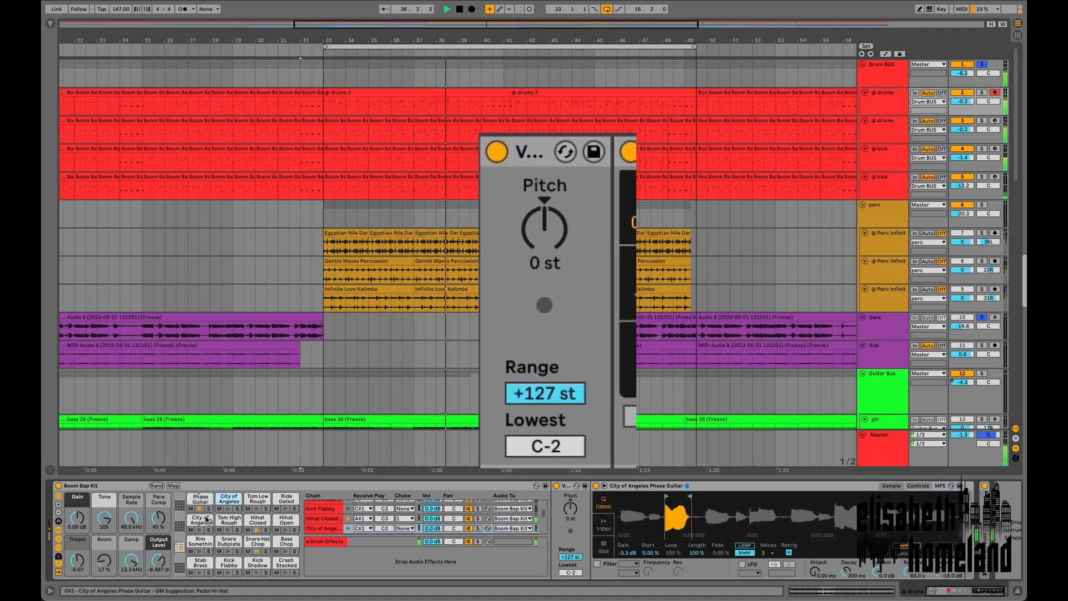
Drag the VPitch Pitch dial from 0 down to -9 semitones
drag(546, 225, 546, 235)
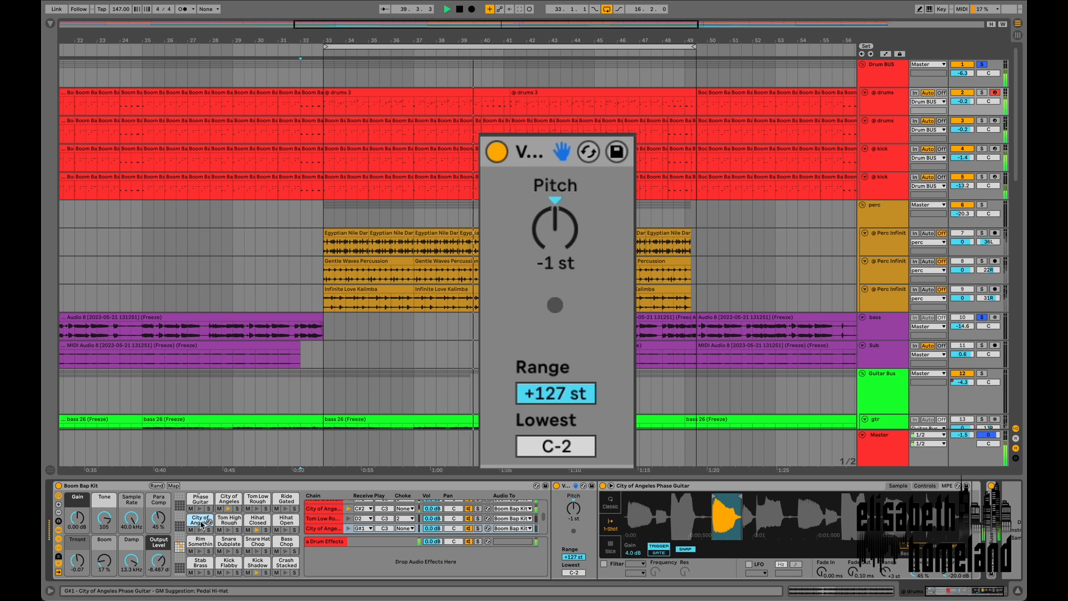
drag(555, 225, 555, 235)
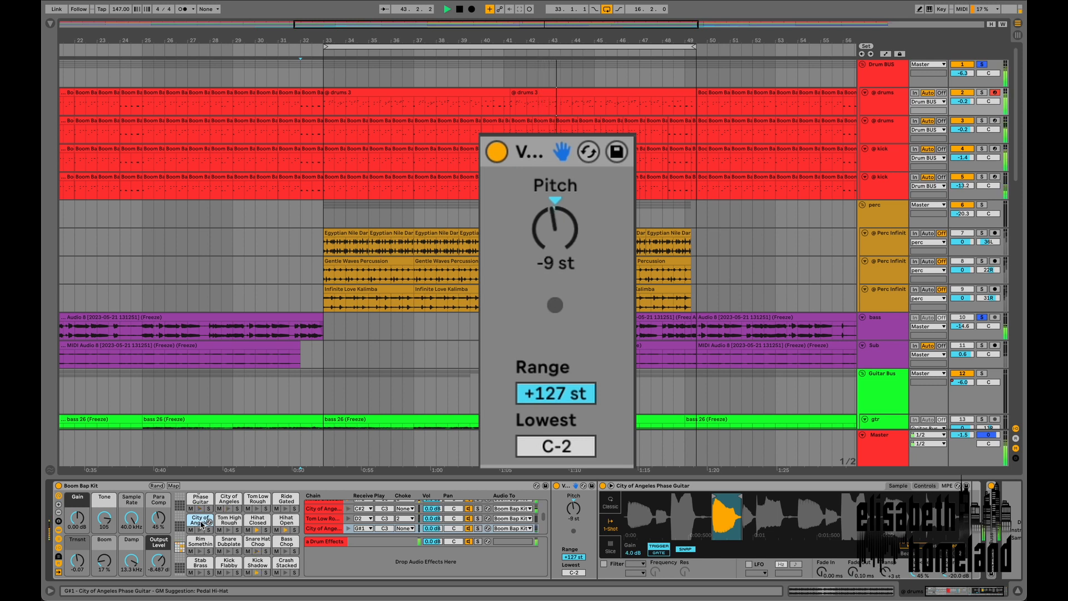
drag(555, 225, 555, 211)
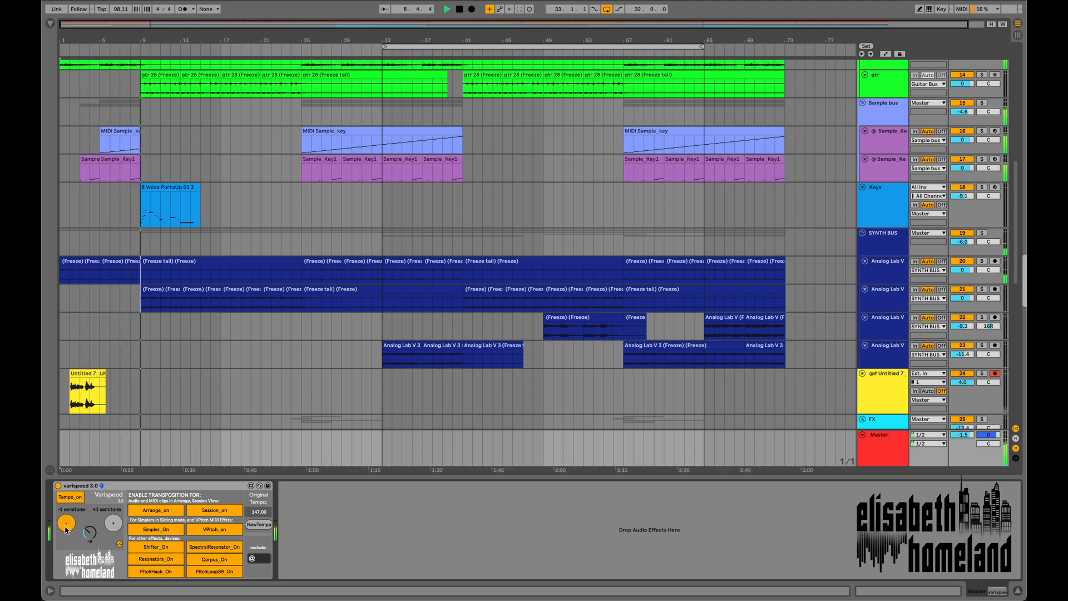
Lower the Varispeed semitone dial, dropping playback tempo to roughly 93 BPM
drag(88, 521, 88, 534)
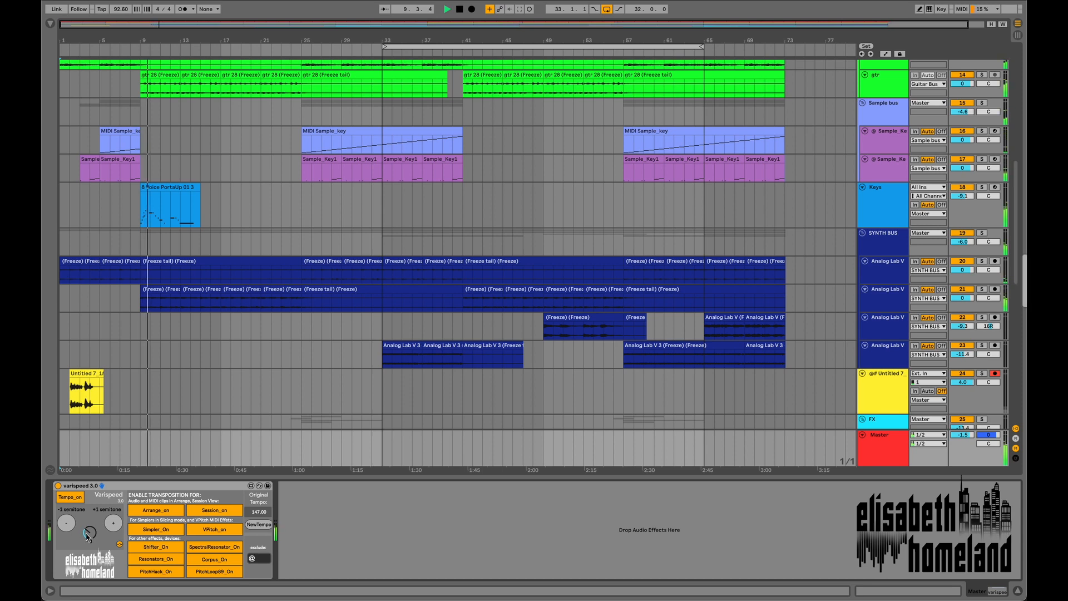